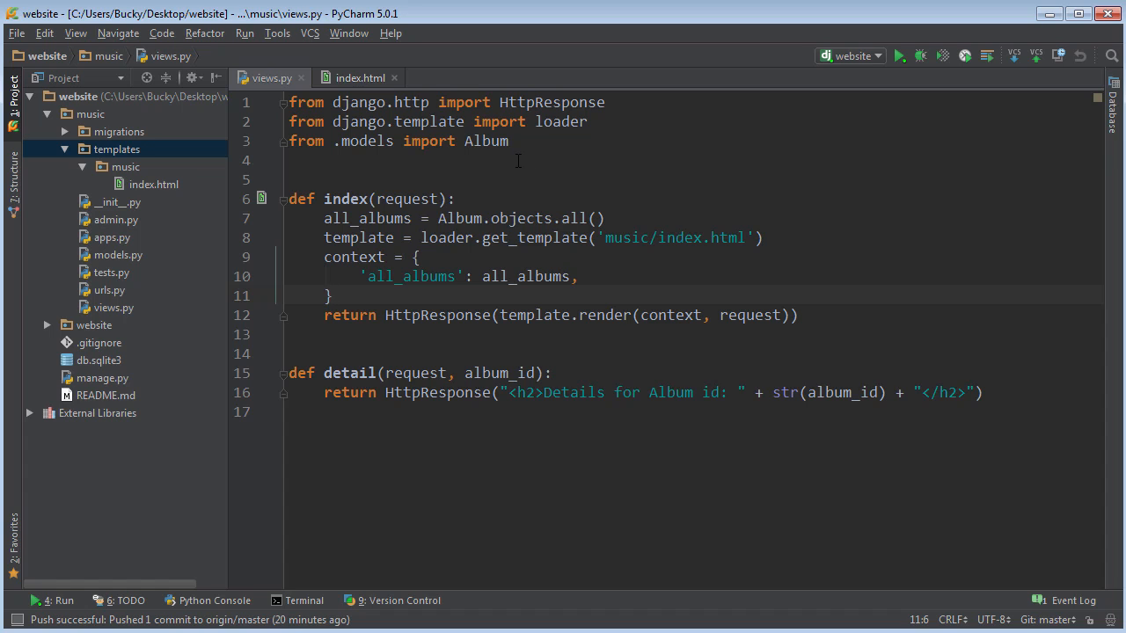
# - Import render from django.shortcuts and delete the loader.get_template line in views.py
pyautogui.click(408, 176)
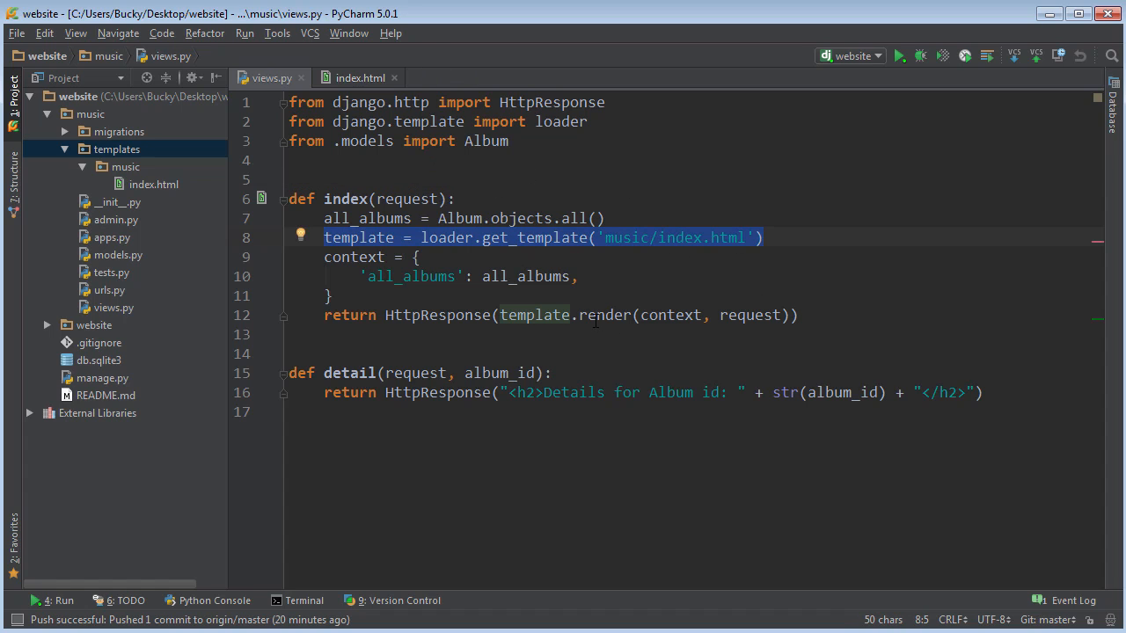
pyautogui.click(361, 77)
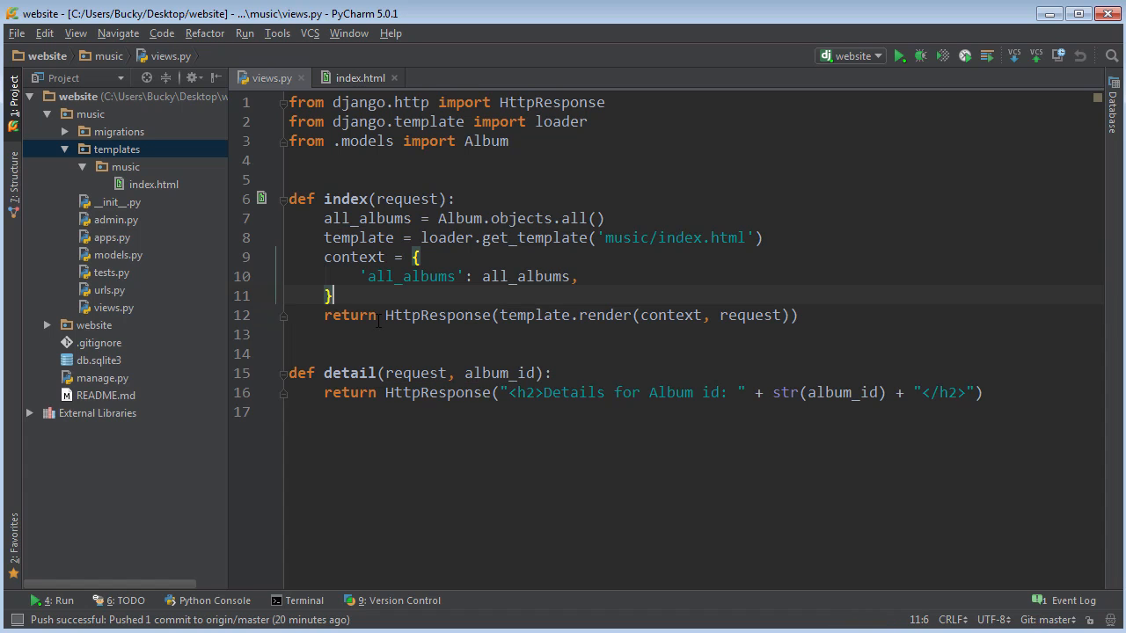
pyautogui.doubleClick(348, 315)
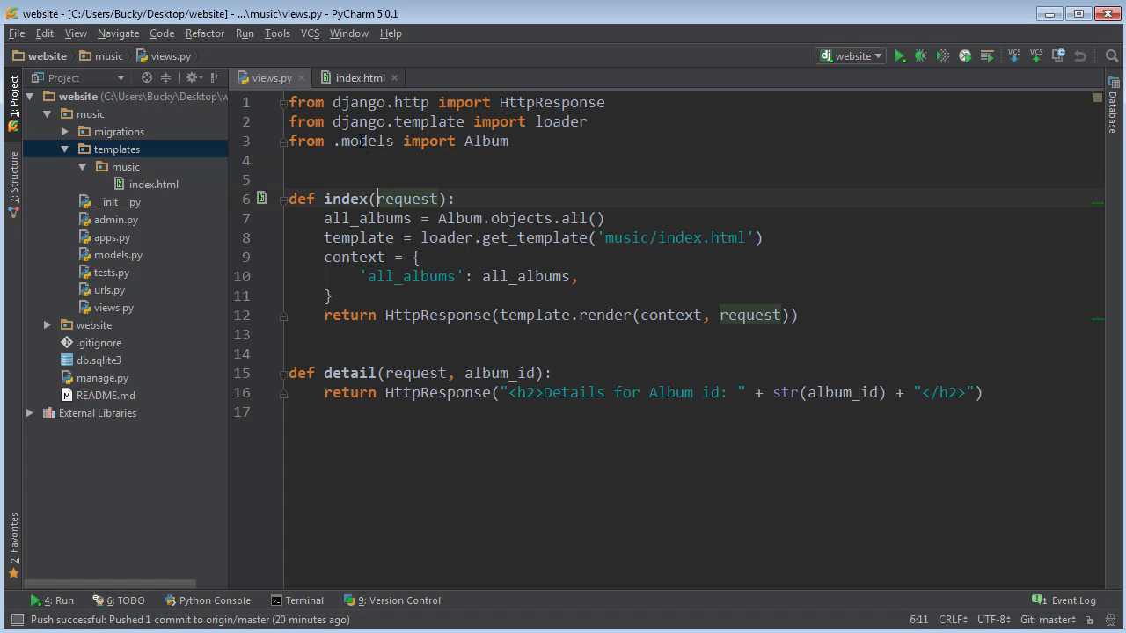
pyautogui.click(299, 179)
pyautogui.write('shortcuts')
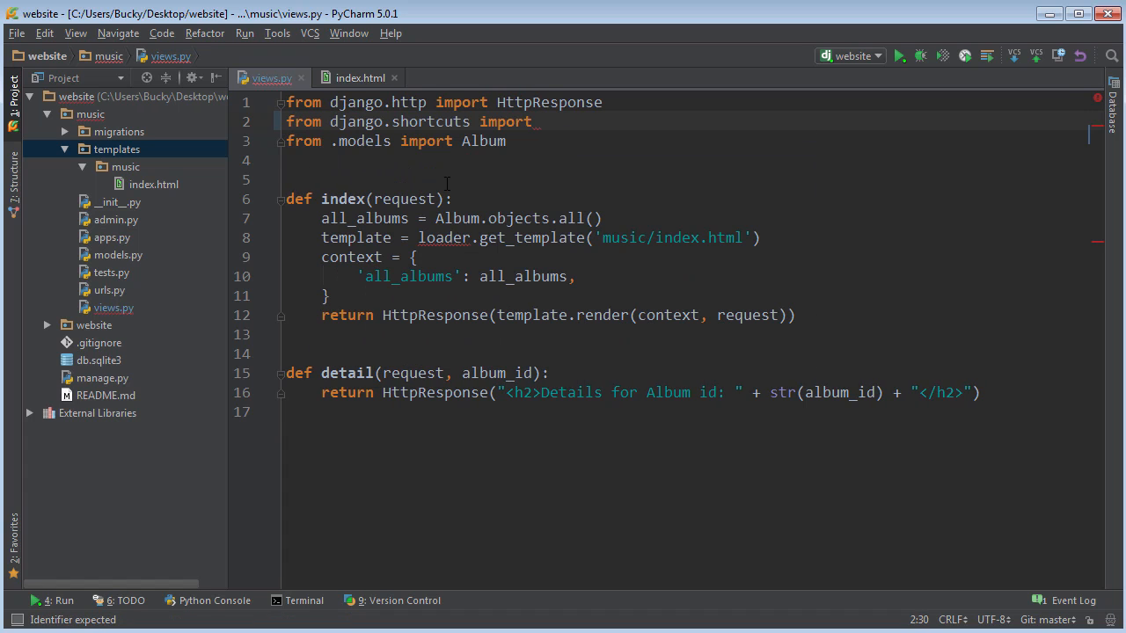
pyautogui.write('render')
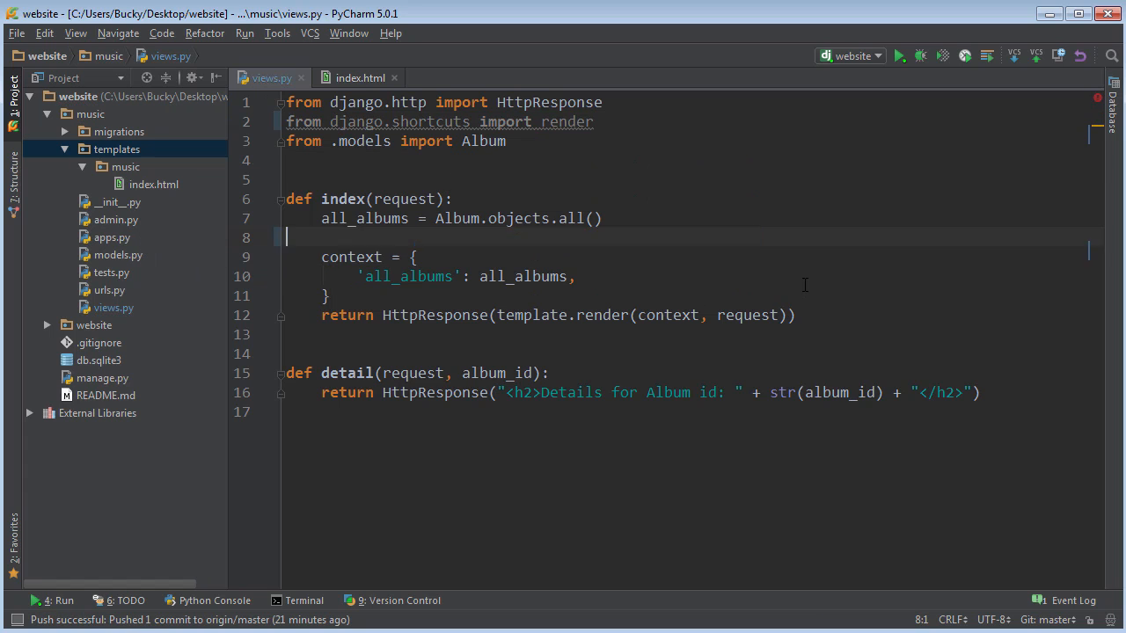
pyautogui.press('Backspace')
pyautogui.write('return')
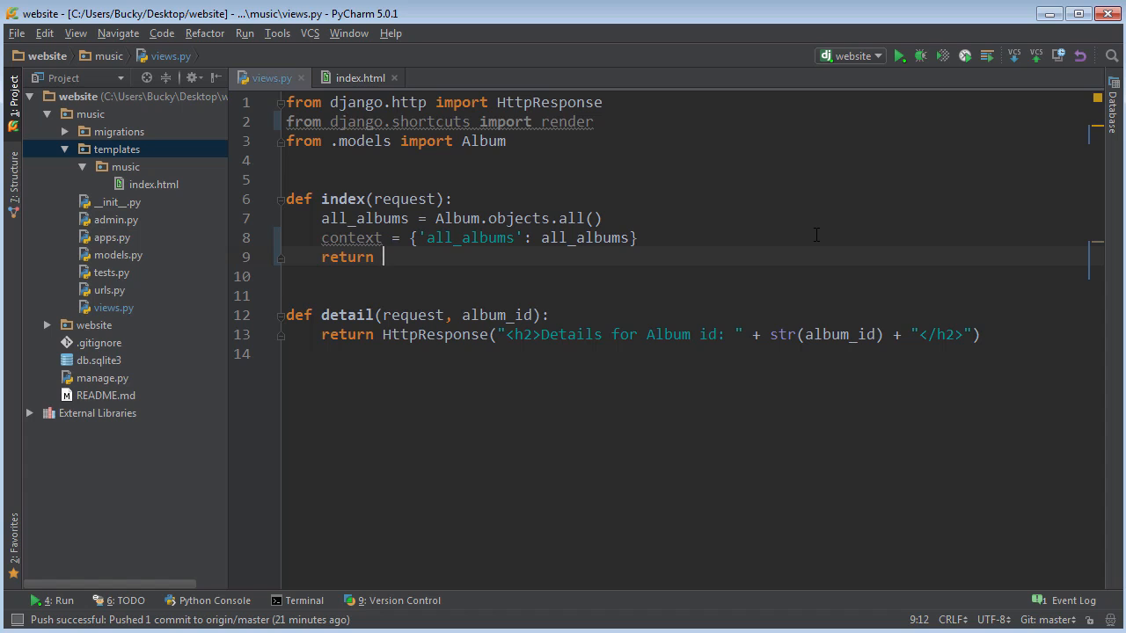
# - Write return render(request, 'music/index.html', context) in the index view
pyautogui.write('render(')
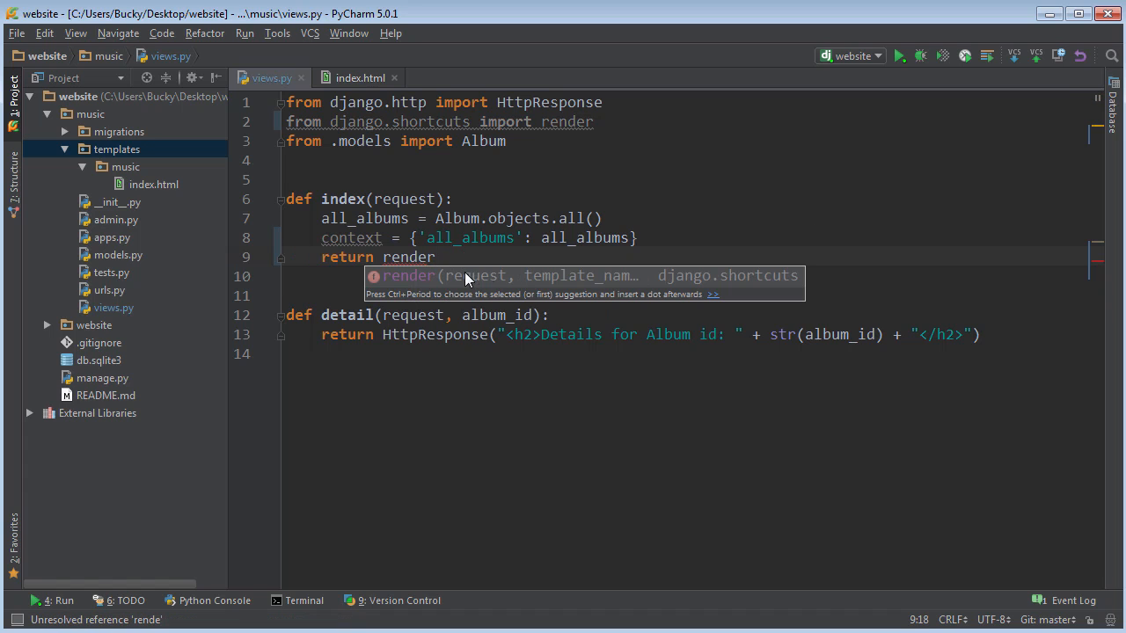
pyautogui.write('(request')
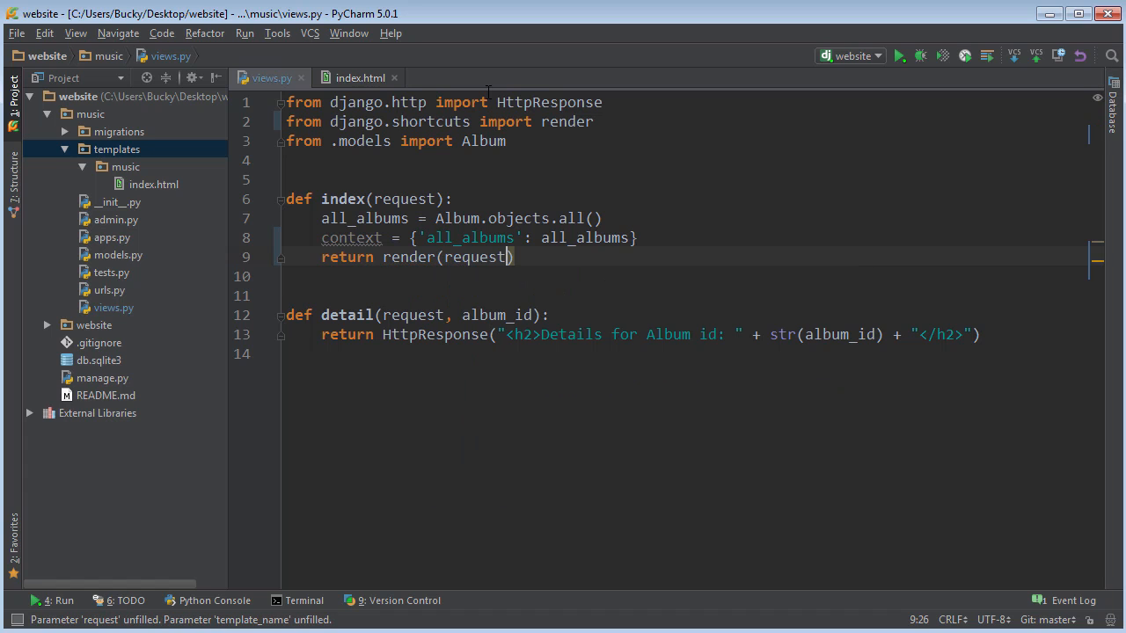
pyautogui.write(", '")
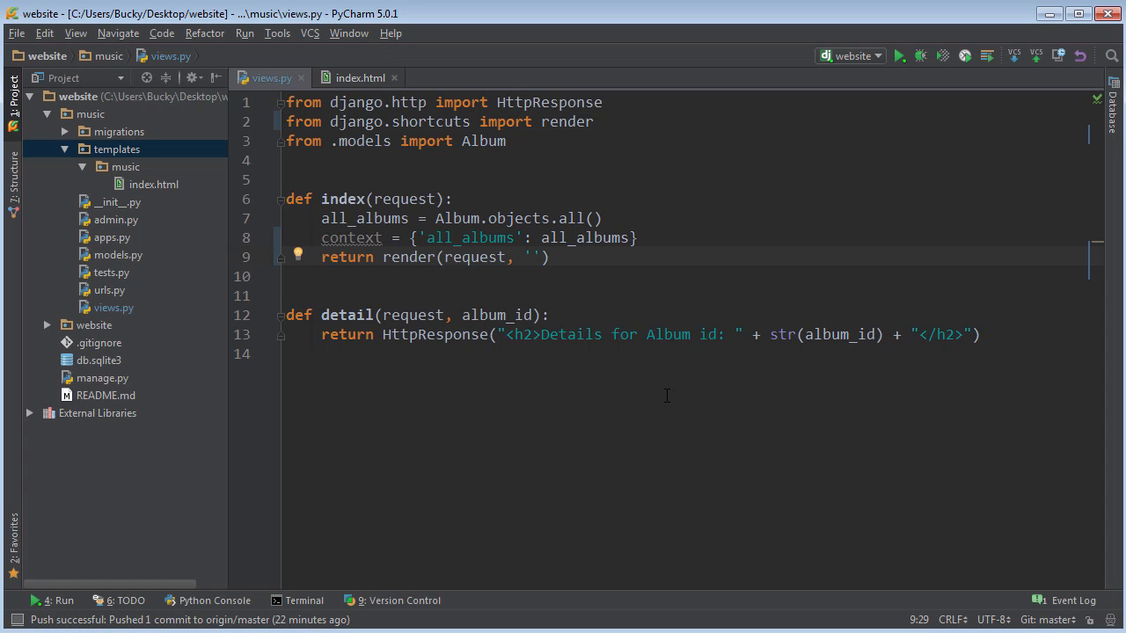
pyautogui.write('music')
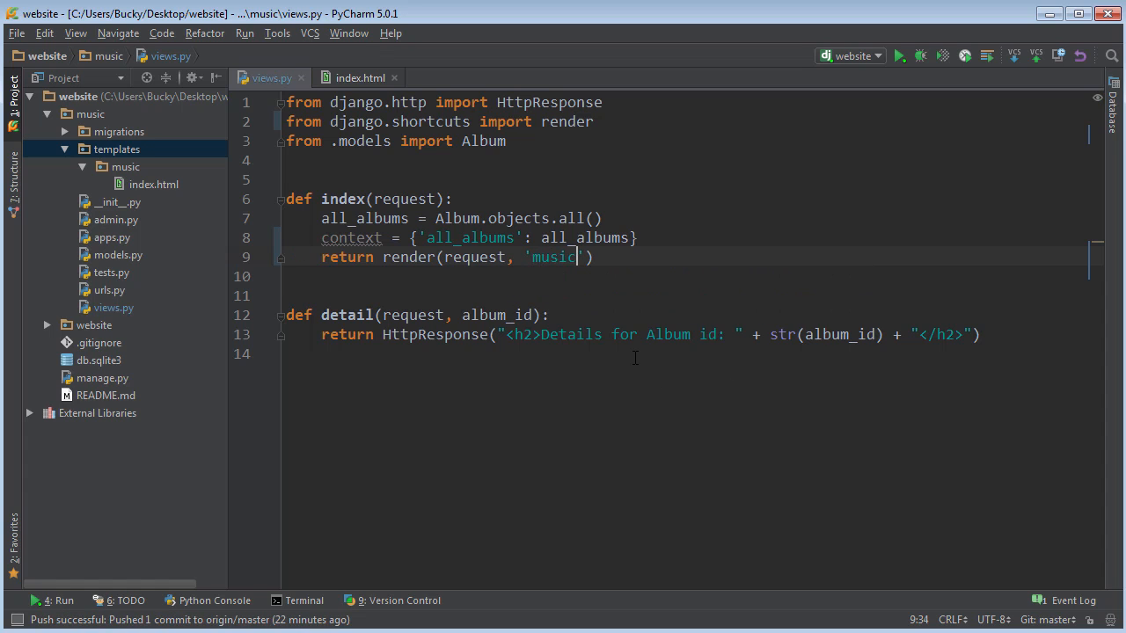
pyautogui.write('/index.html')
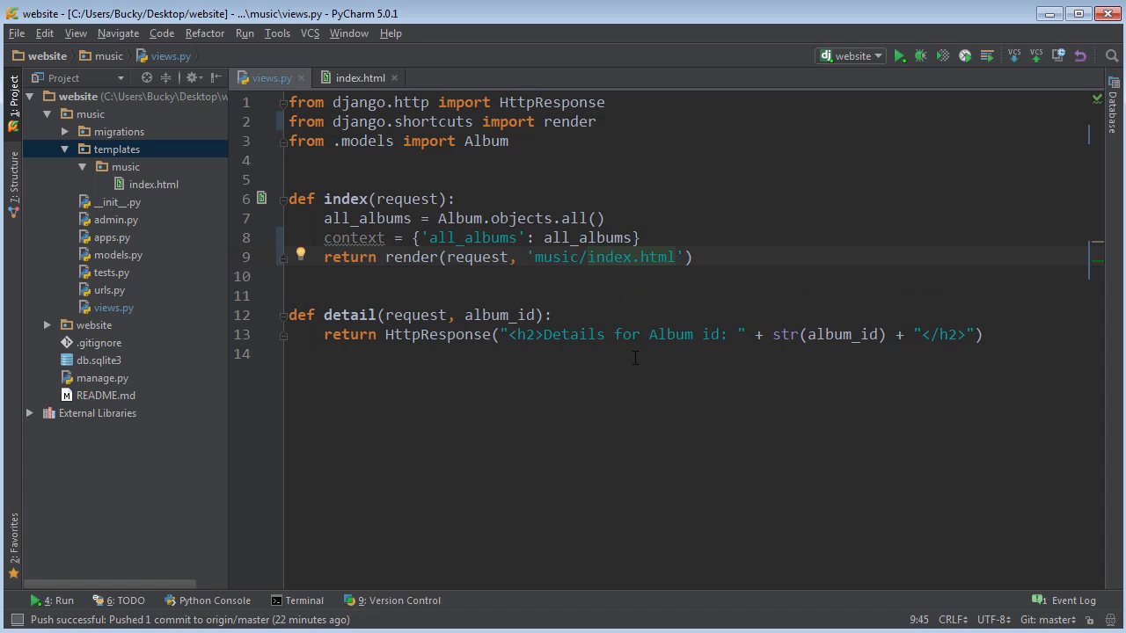
pyautogui.write(',')
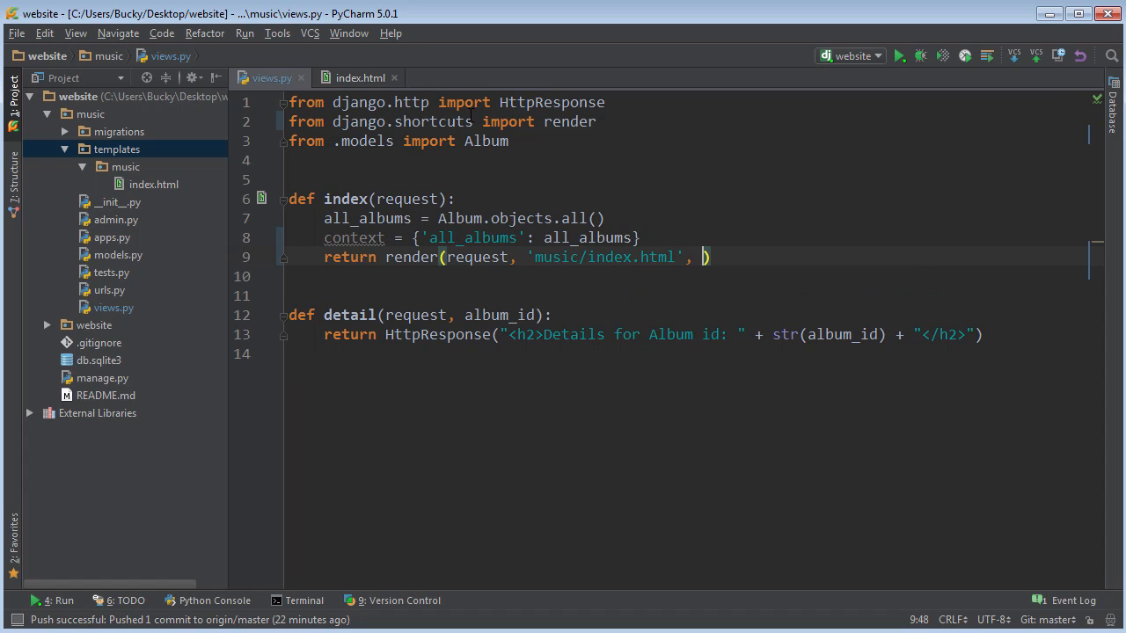
pyautogui.moveTo(353, 237)
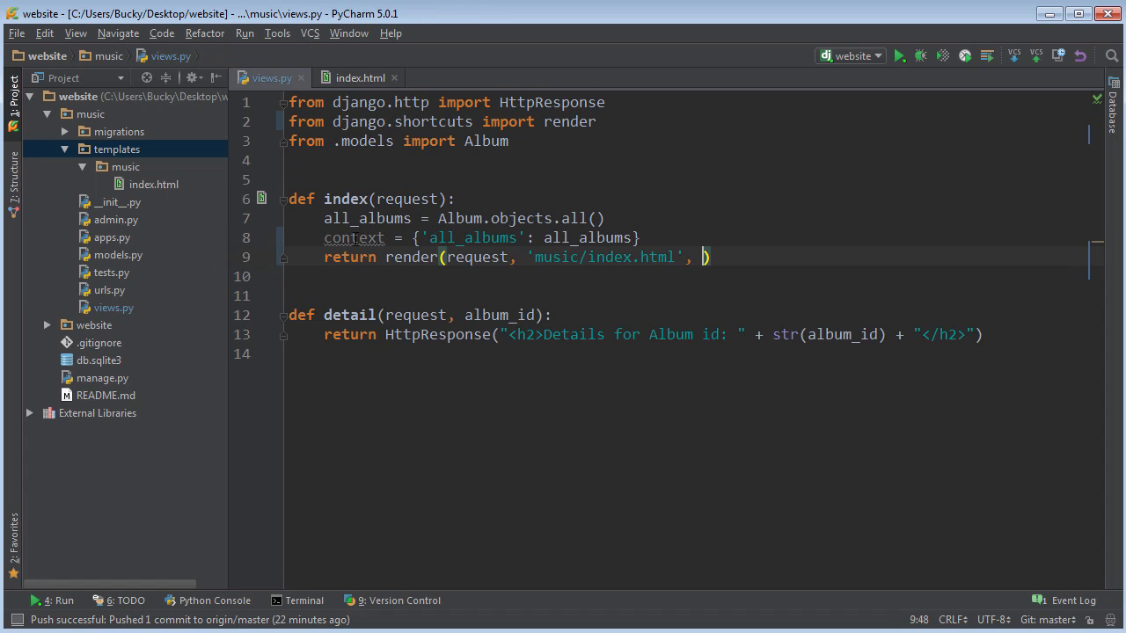
pyautogui.write('context')
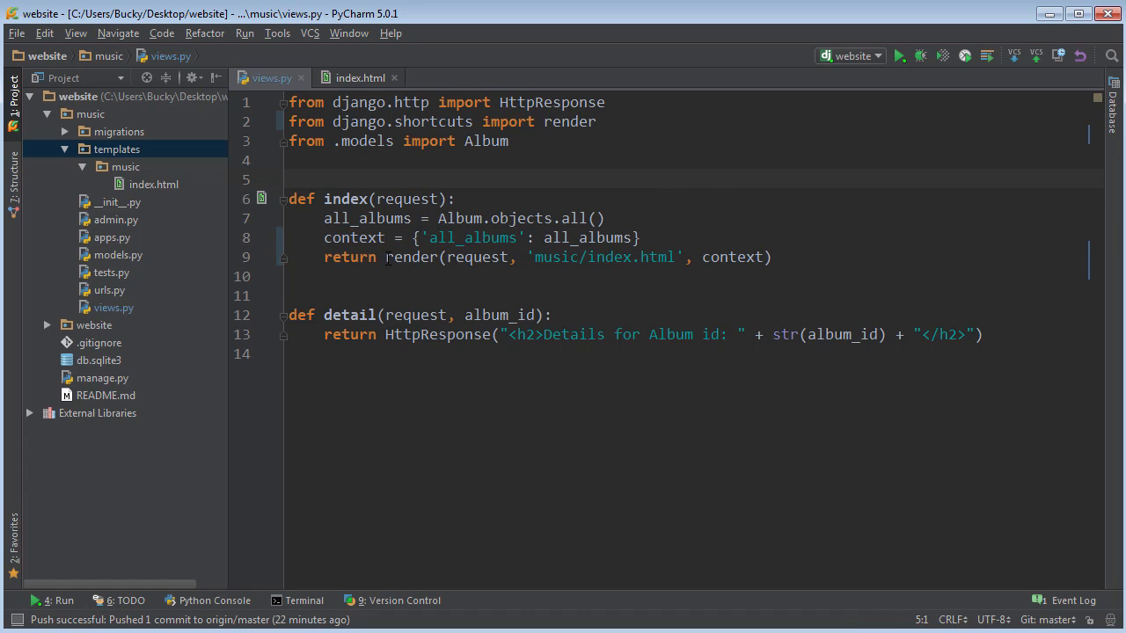
pyautogui.moveTo(385, 257); pyautogui.dragTo(747, 257)
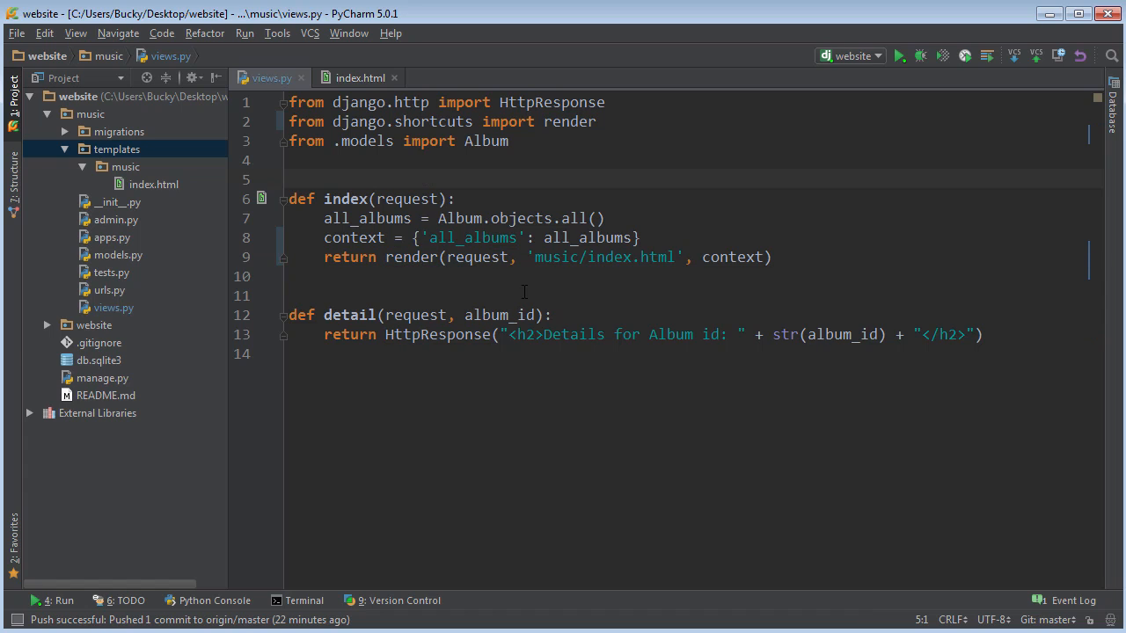
pyautogui.doubleClick(436, 334)
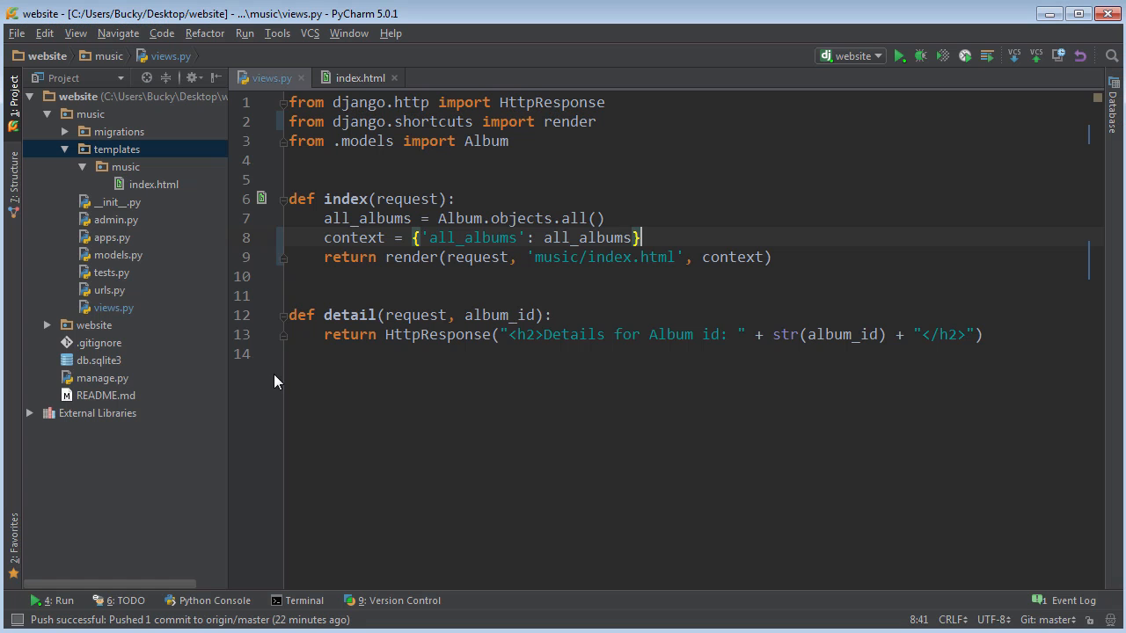
# - Add <h3>Here are all my Albums:</h3> inside the if block of index.html
pyautogui.click(359, 77)
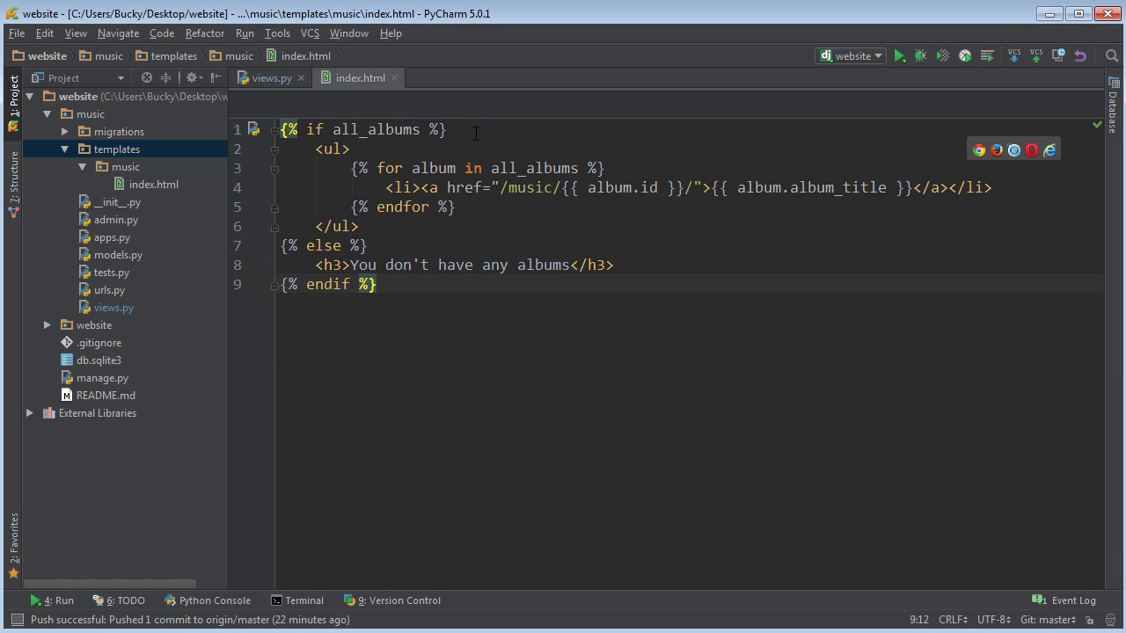
pyautogui.write('<h3>Here are all my Al</h3>')
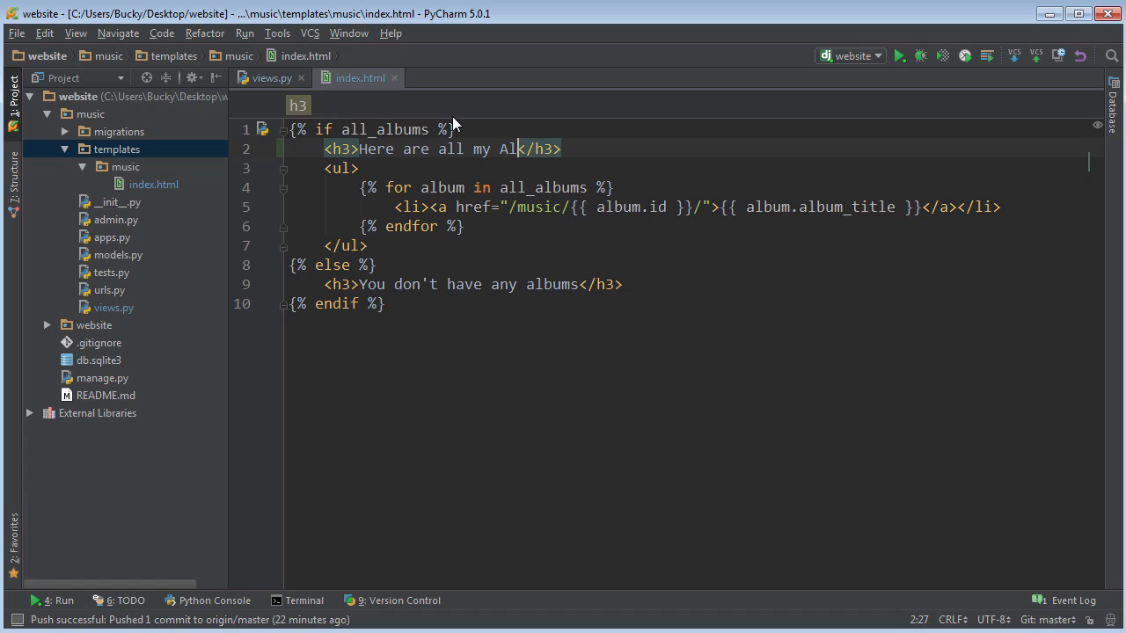
pyautogui.write('bums:')
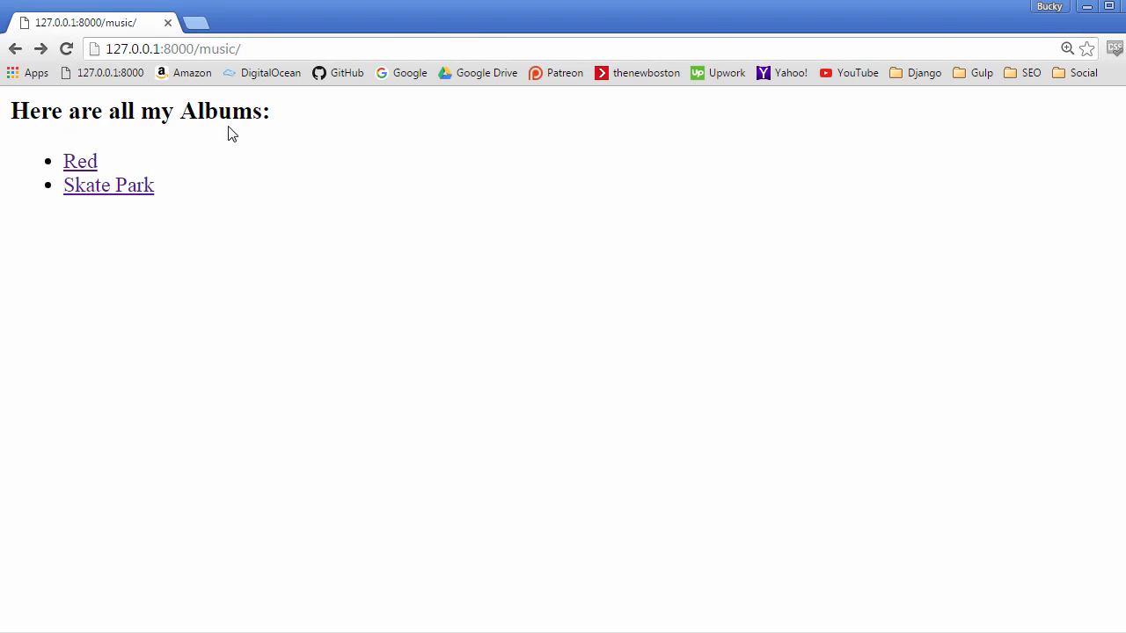
# - View the Red album's detail page in Chrome, then return to views.py
pyautogui.click(81, 161)
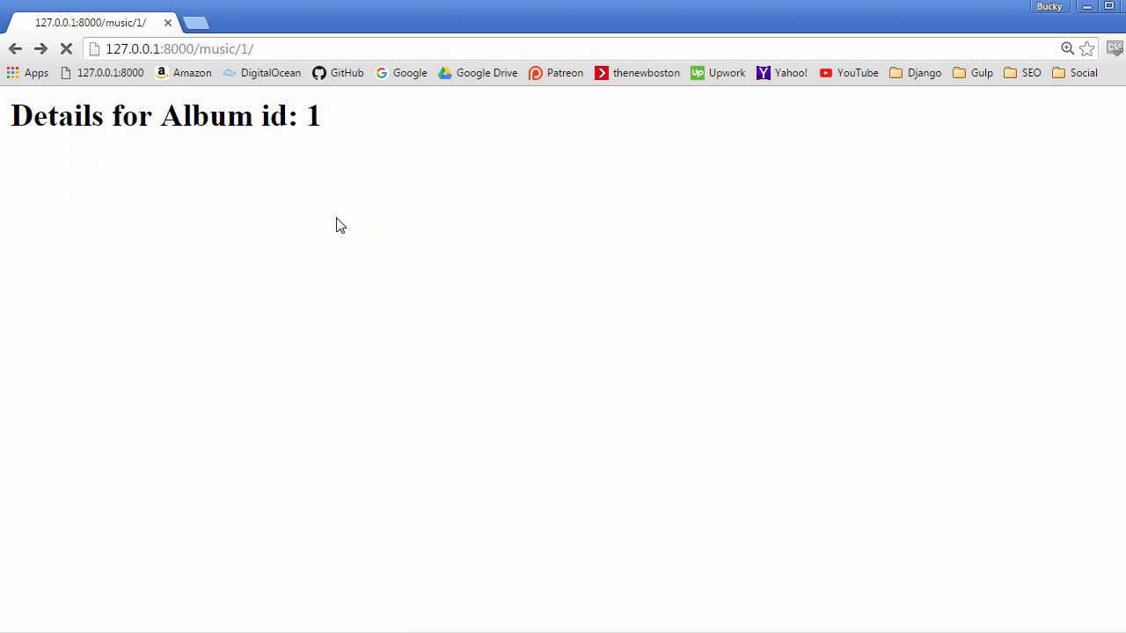
pyautogui.click(14, 49)
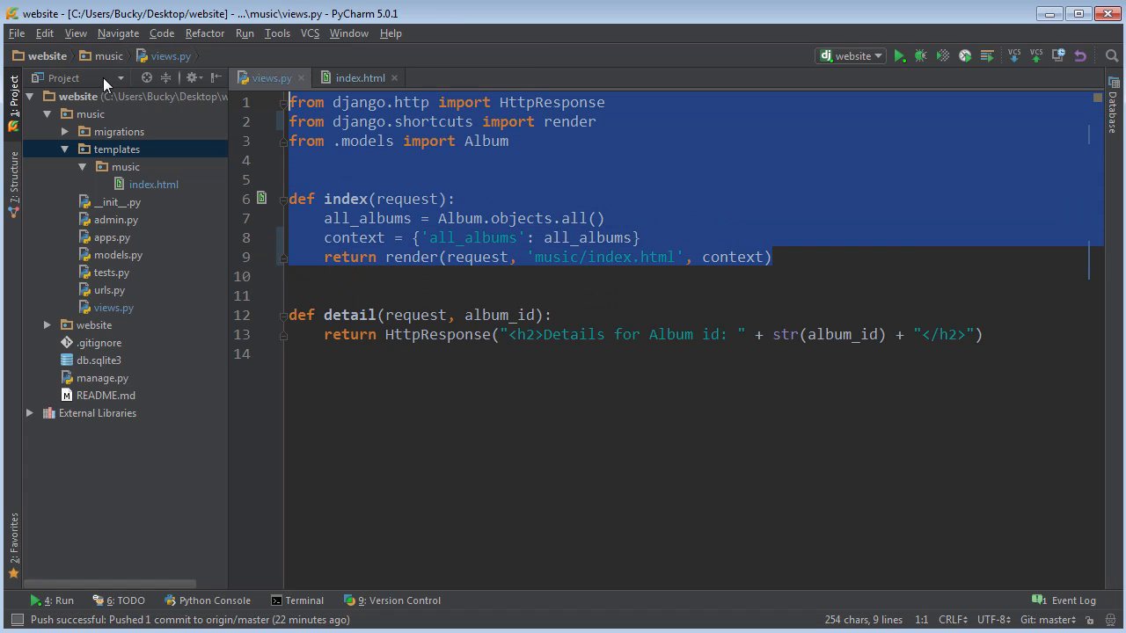
pyautogui.click(371, 179)
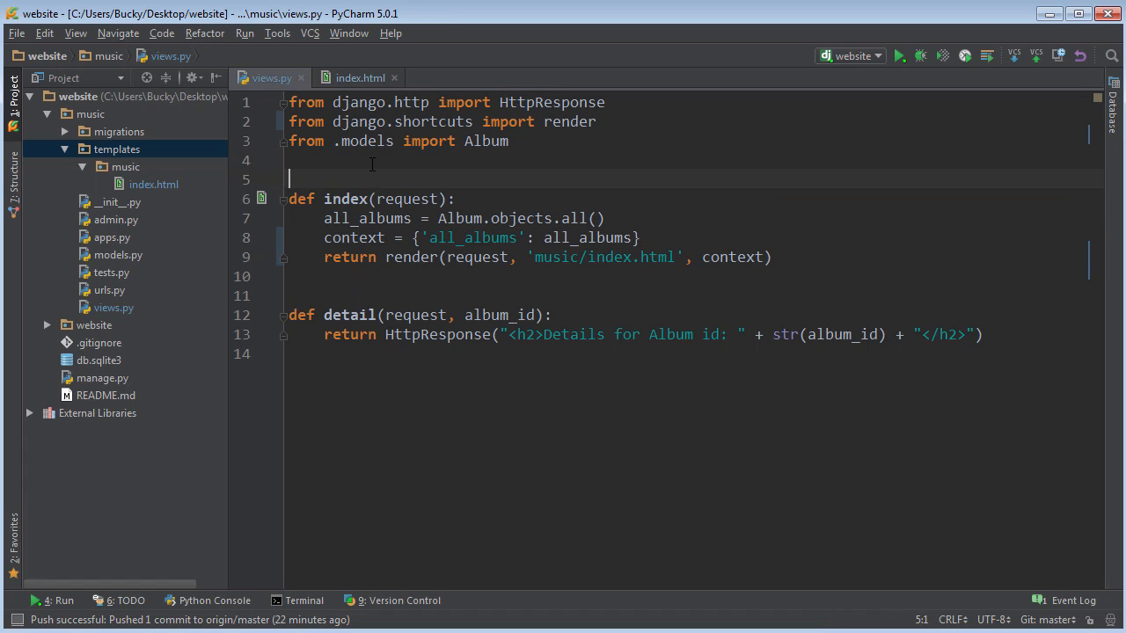